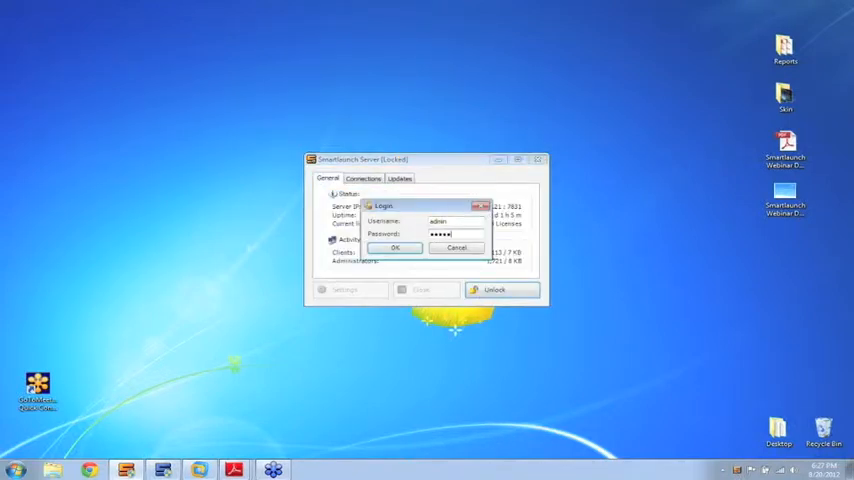
# - Log in as admin to unlock the server and bring up Settings
pyautogui.click(395, 248)
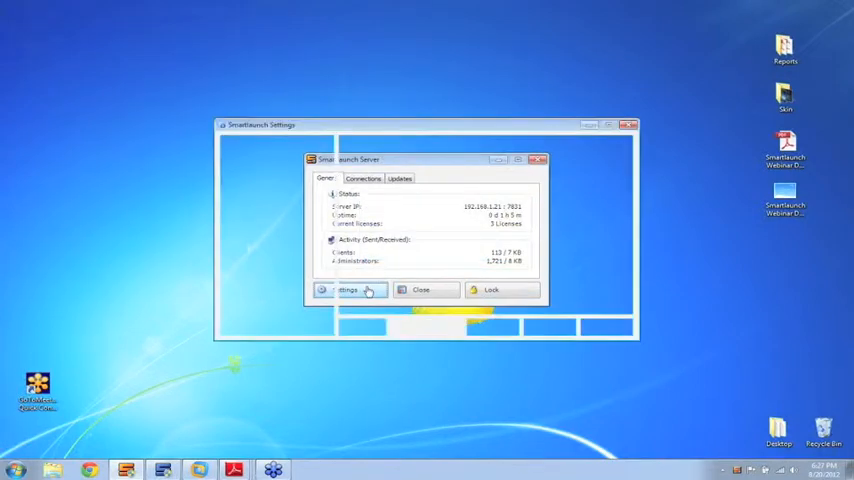
pyautogui.click(347, 289)
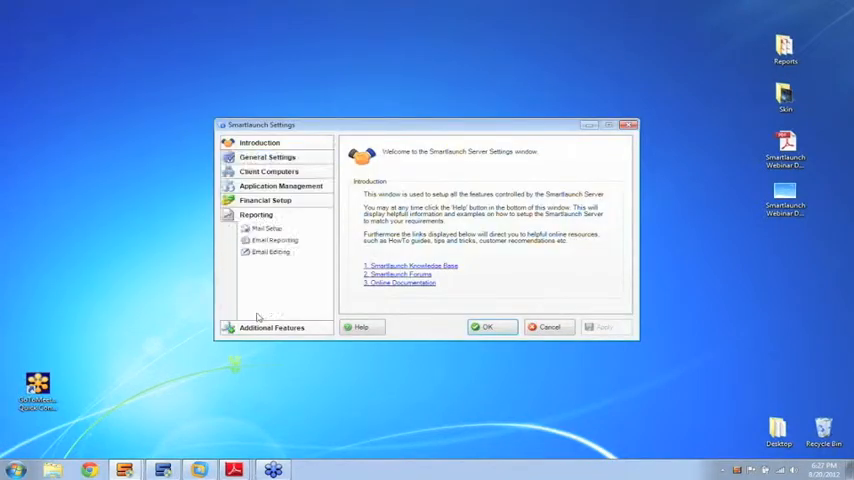
# - Check the smtp.gmail.com Mail Setup, then view the Email Editing template list
pyautogui.click(266, 228)
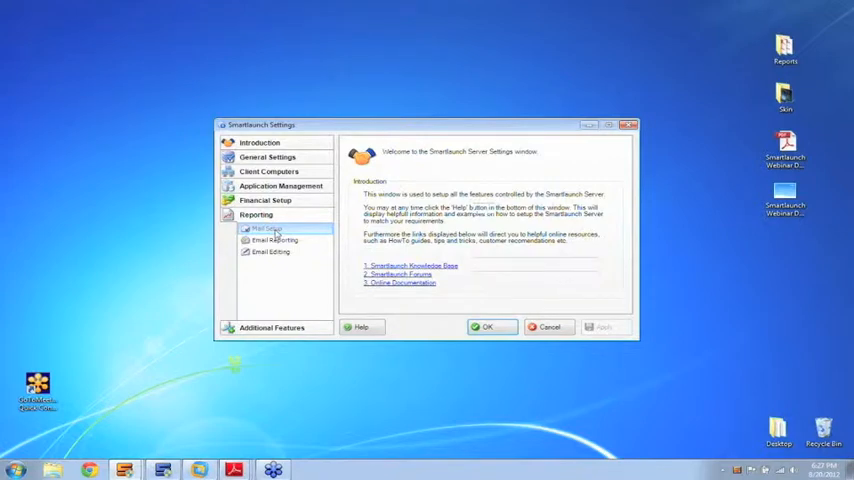
pyautogui.click(268, 228)
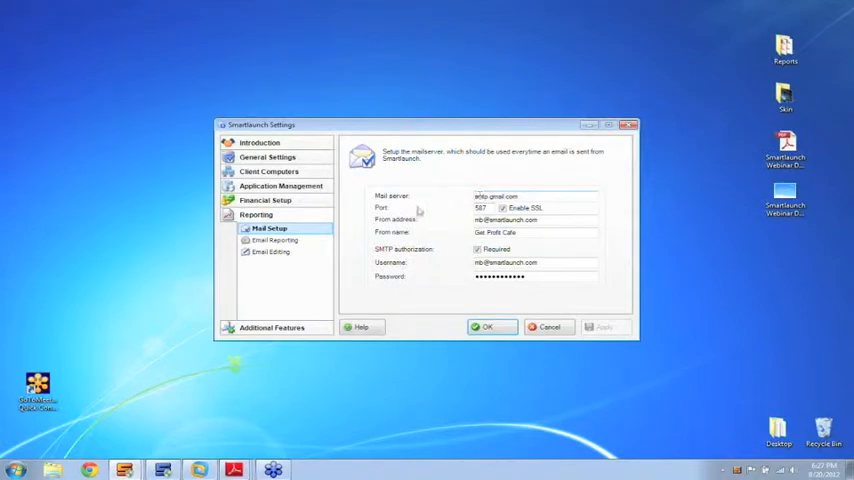
pyautogui.click(275, 240)
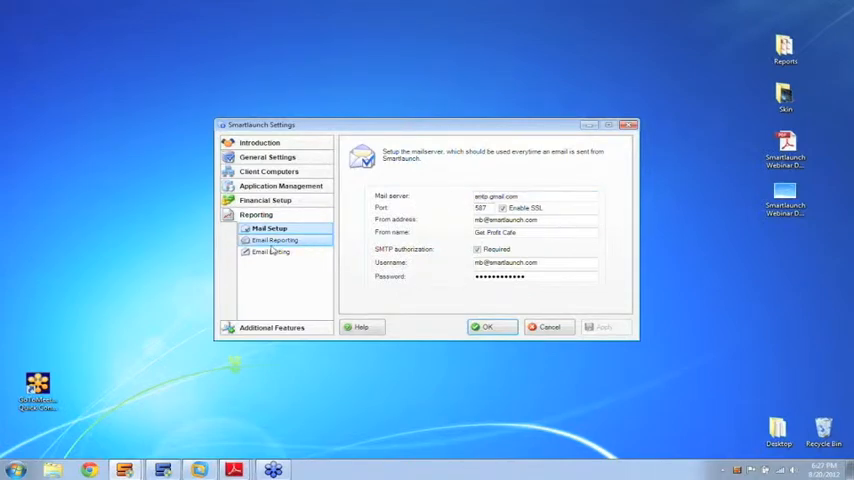
pyautogui.click(273, 251)
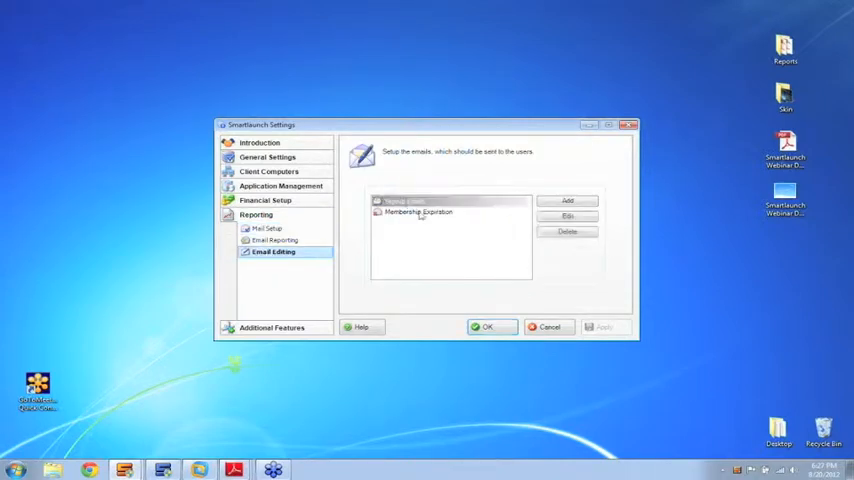
pyautogui.click(410, 201)
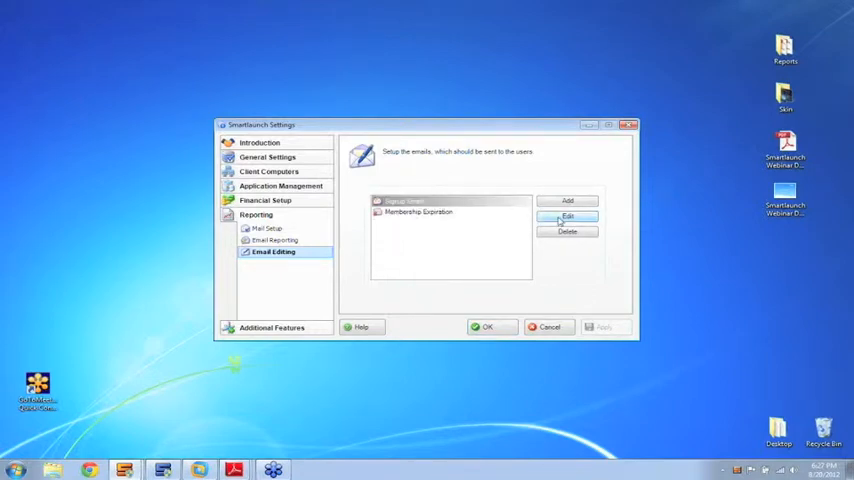
pyautogui.click(567, 217)
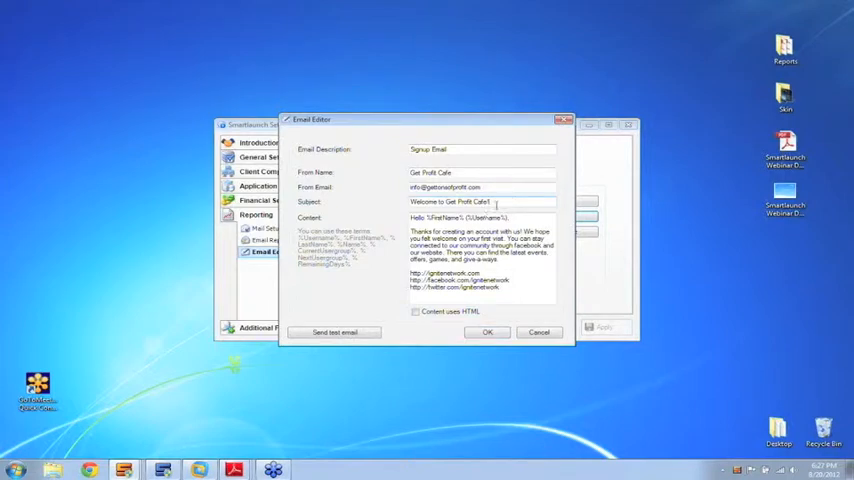
pyautogui.moveTo(462, 124)
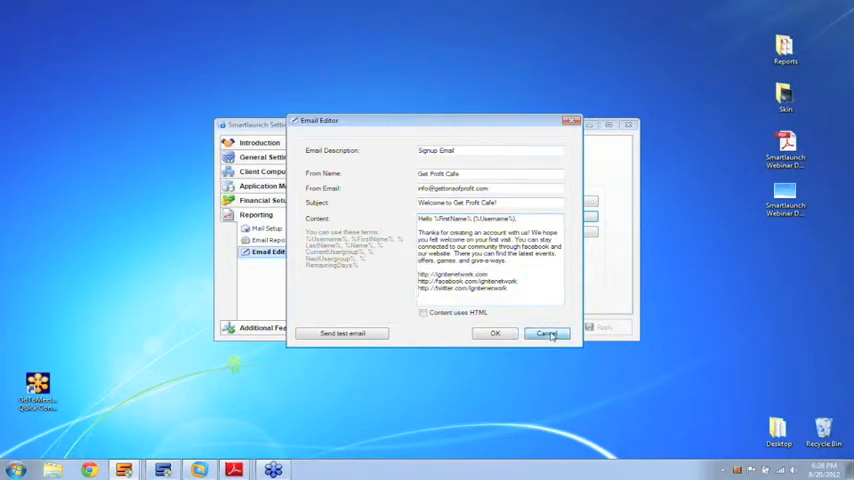
pyautogui.click(547, 333)
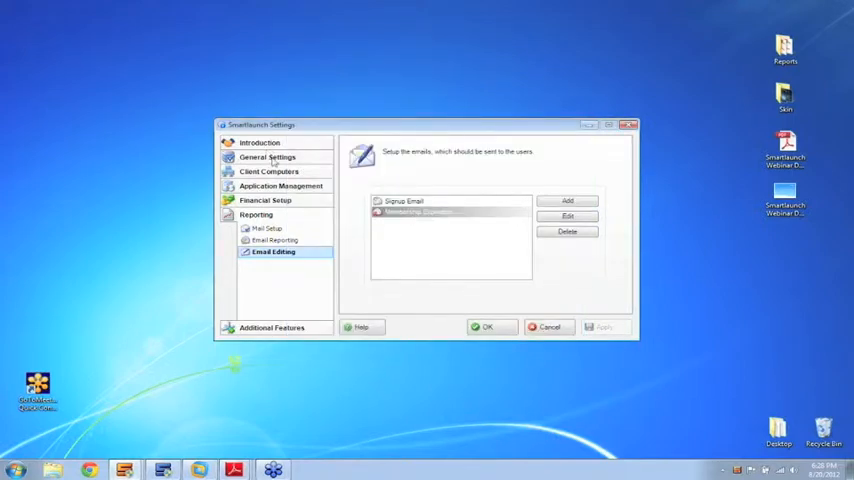
# - Expand General Settings and go to the User Groups page
pyautogui.click(267, 157)
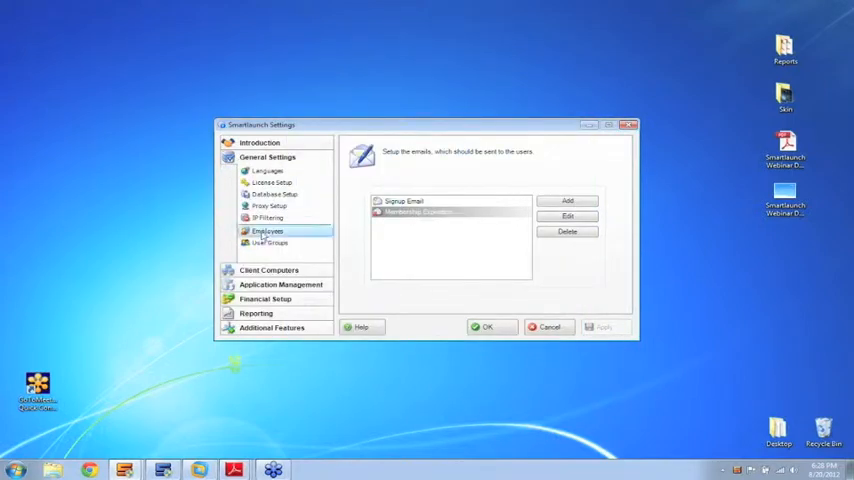
pyautogui.click(270, 243)
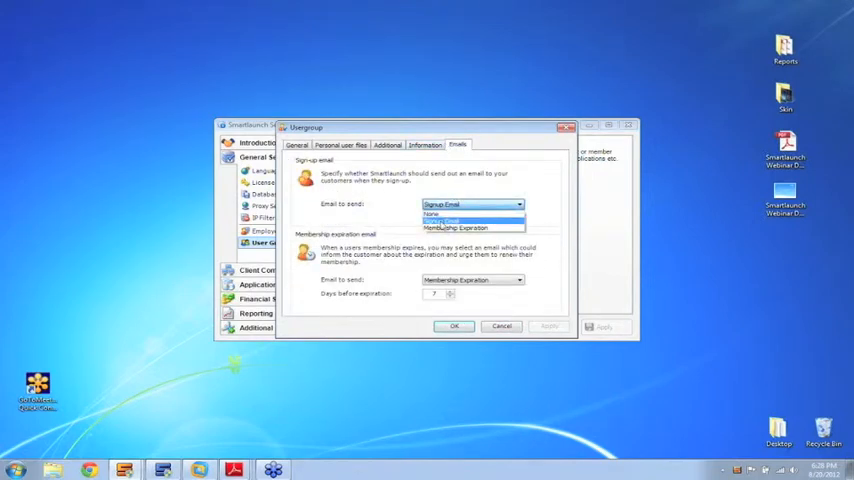
# - Set the Members group's sign-up email to Membership Expiration and confirm with OK
pyautogui.click(470, 204)
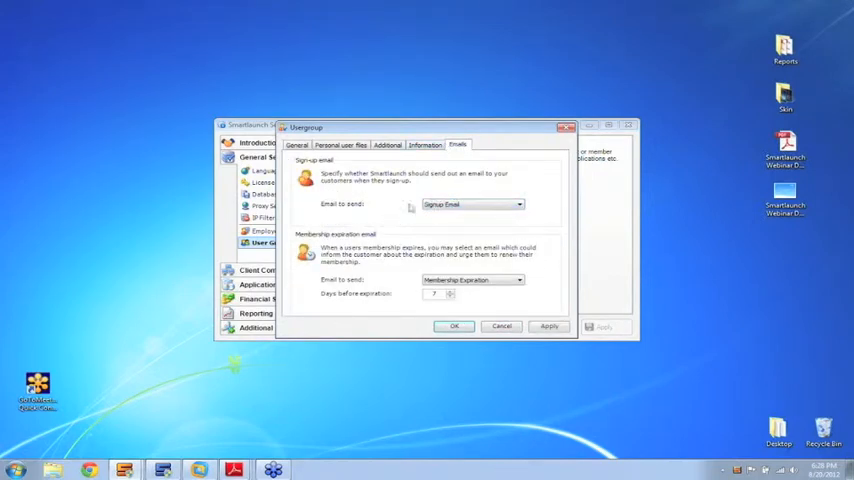
pyautogui.click(472, 204)
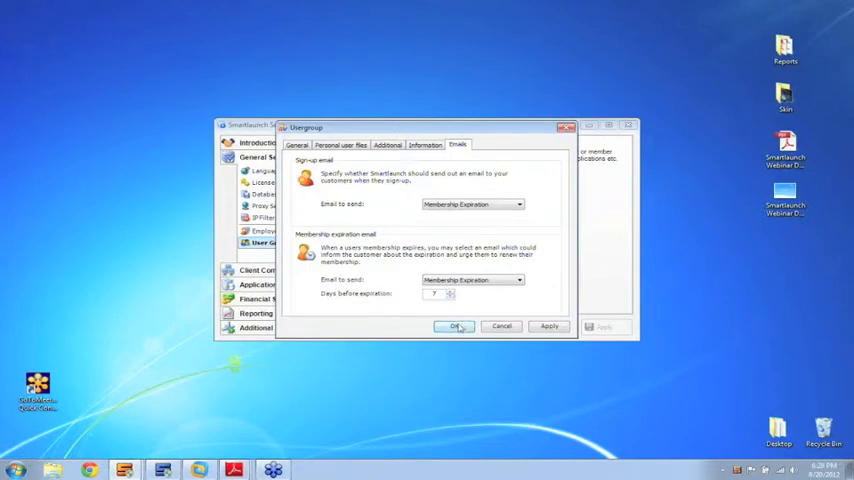
pyautogui.click(455, 326)
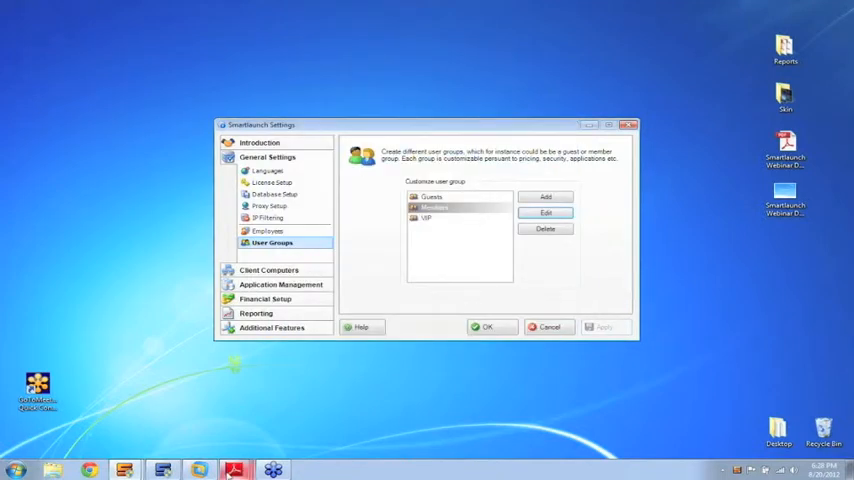